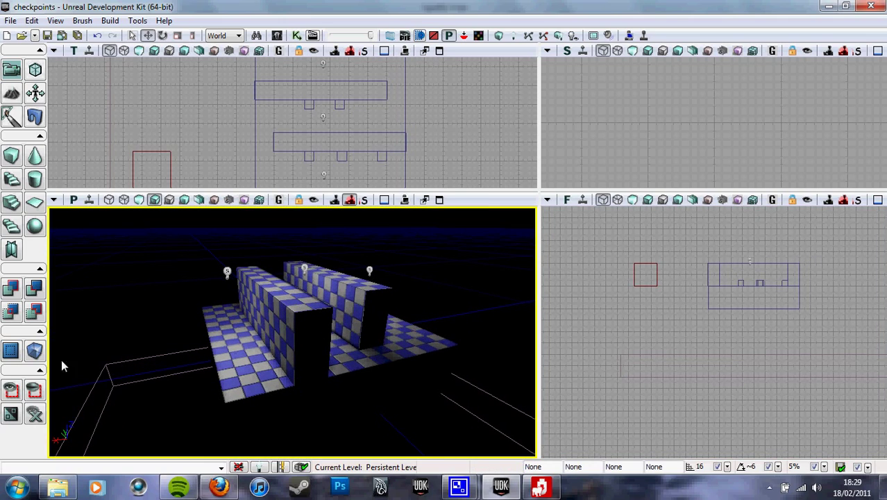
Convert the builder brush beside the level into a kill-Z volume from the volume list.
left_click(33, 350)
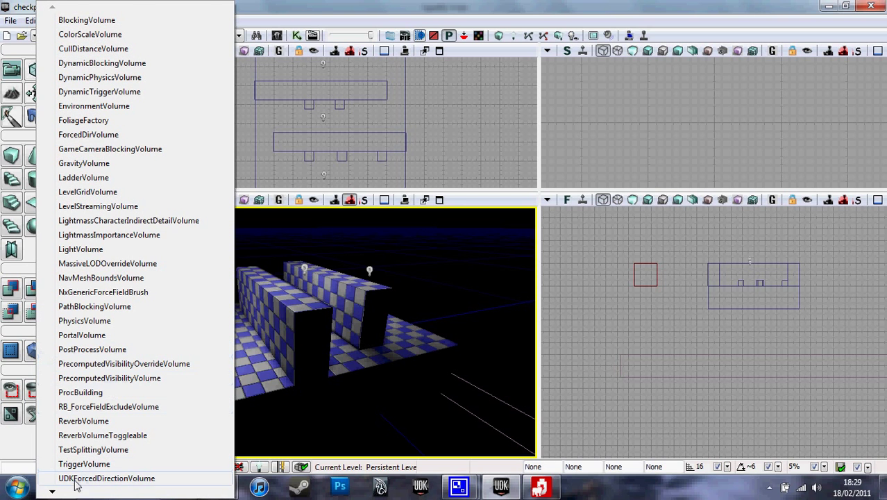
scroll("down", 3)
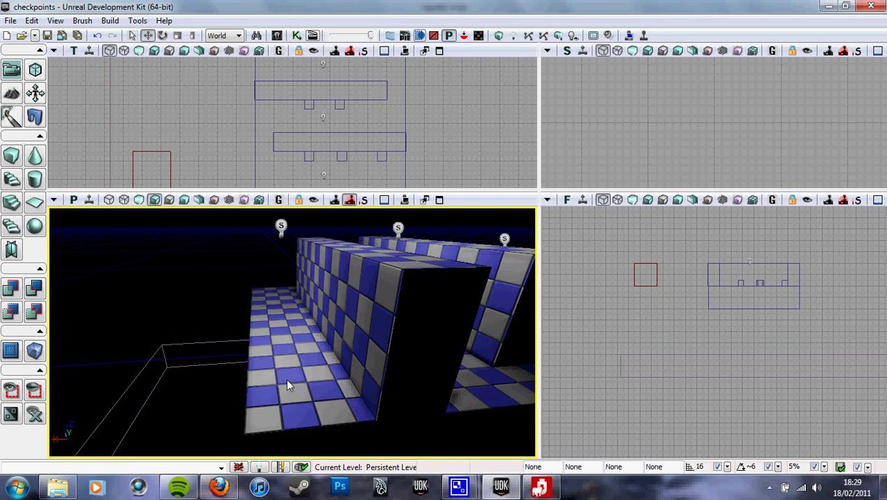
Add PlayerStart actors on three floor spots along the checkered corridors.
right_click(288, 386)
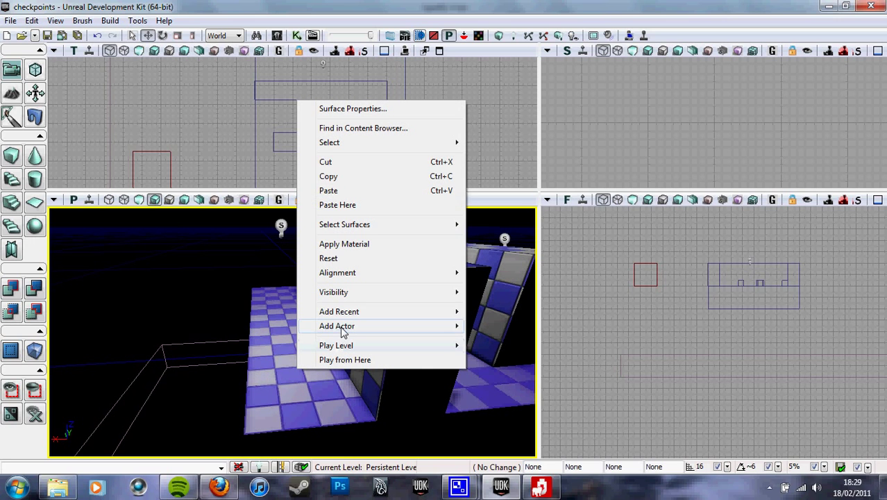
left_click(336, 324)
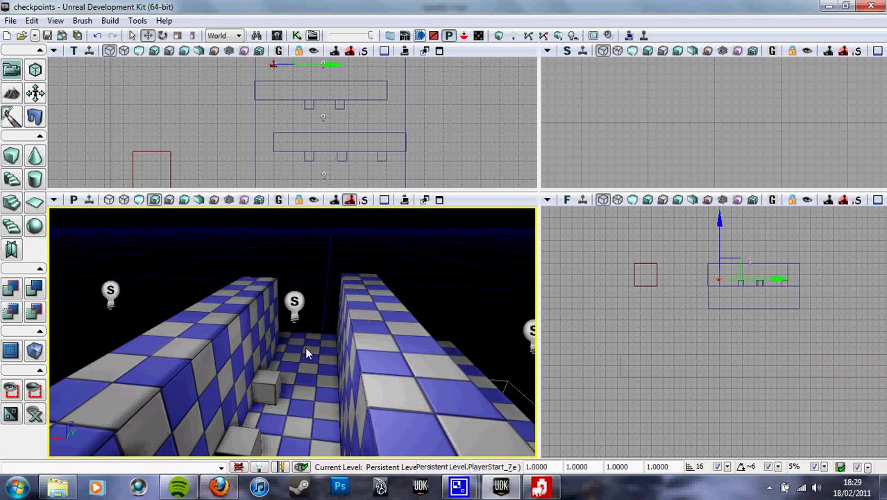
right_click(308, 353)
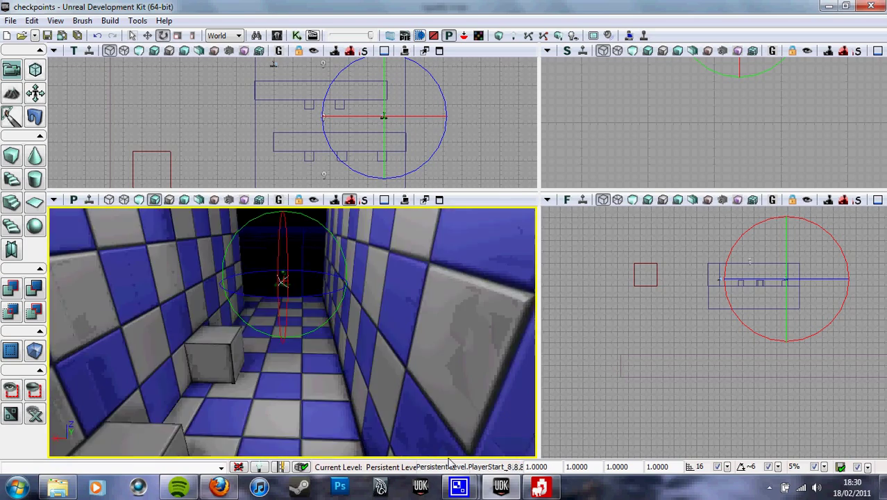
right_click(292, 277)
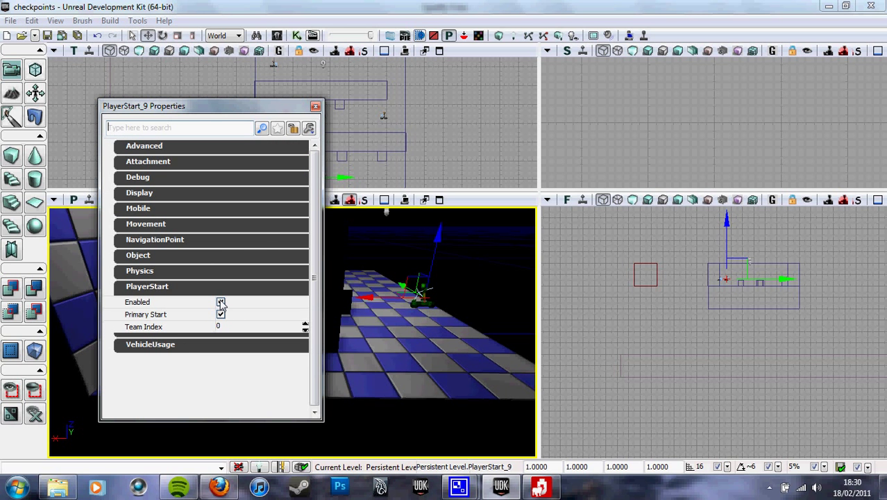
Uncheck Enabled on PlayerStart_9 so the spawn point starts inactive.
left_click(315, 106)
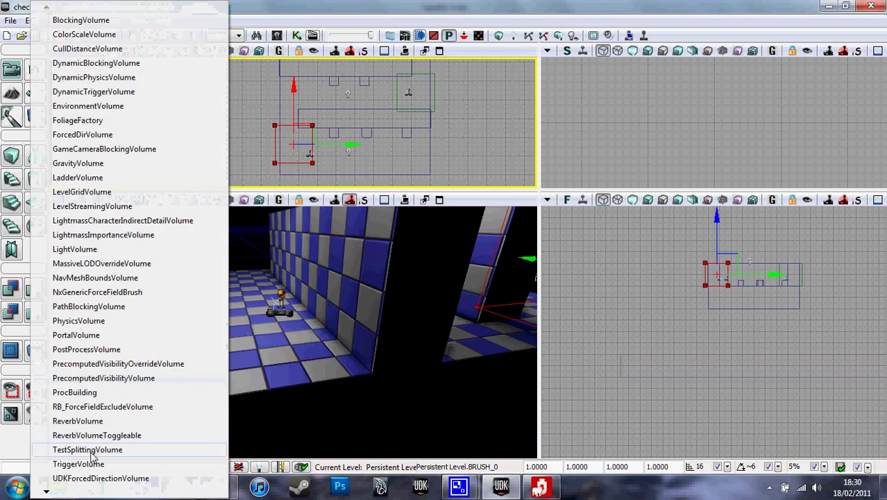
Turn the resized builder brush around the checkpoint into a TriggerVolume.
left_click(87, 450)
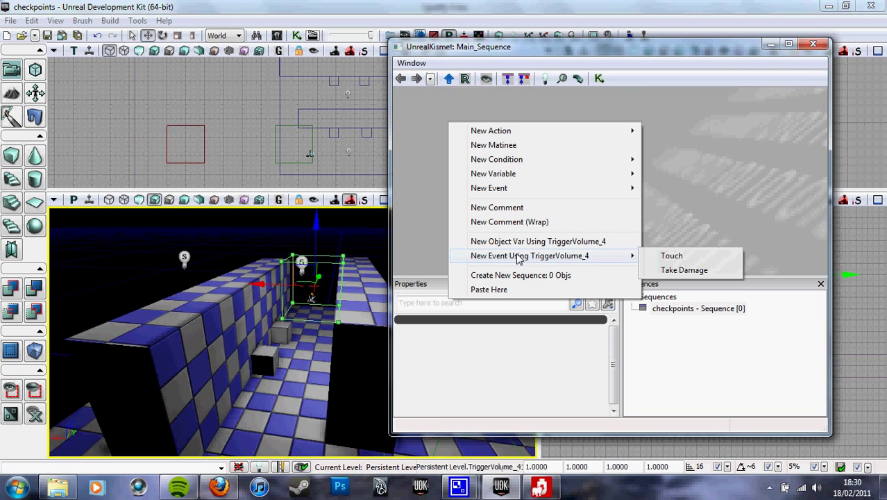
Add a TriggerVolume_4 Touch event and a Toggle action in Kismet.
left_click(670, 256)
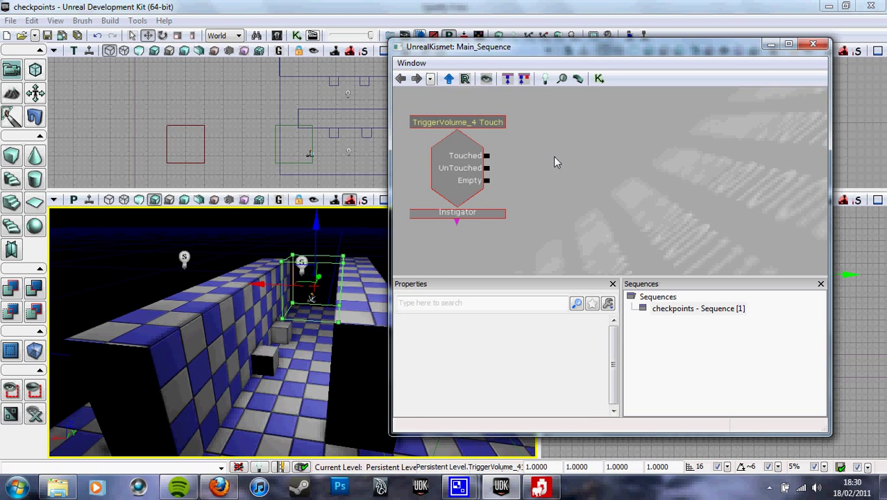
right_click(555, 161)
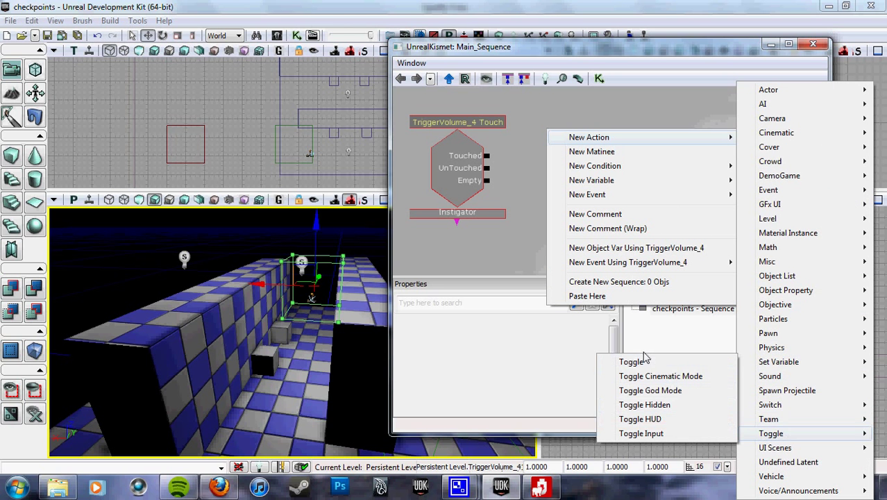
left_click(632, 361)
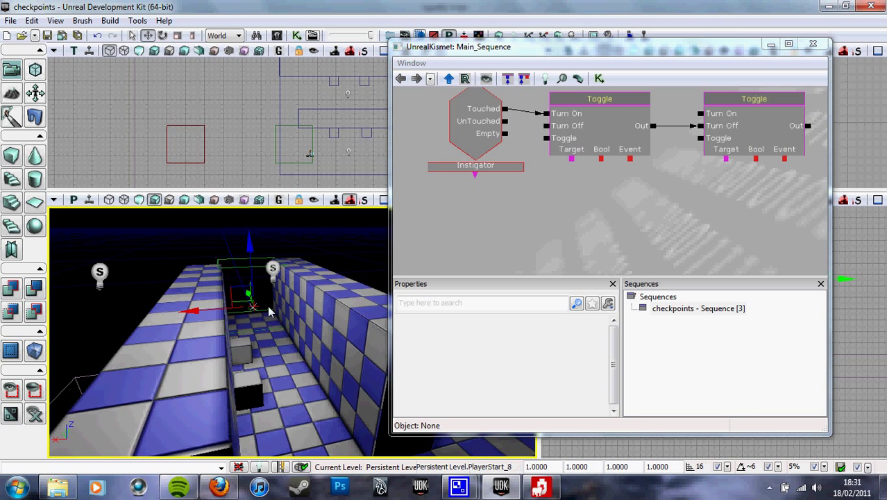
Add an object variable referencing PlayerStart_8 for the Toggle targets.
right_click(570, 197)
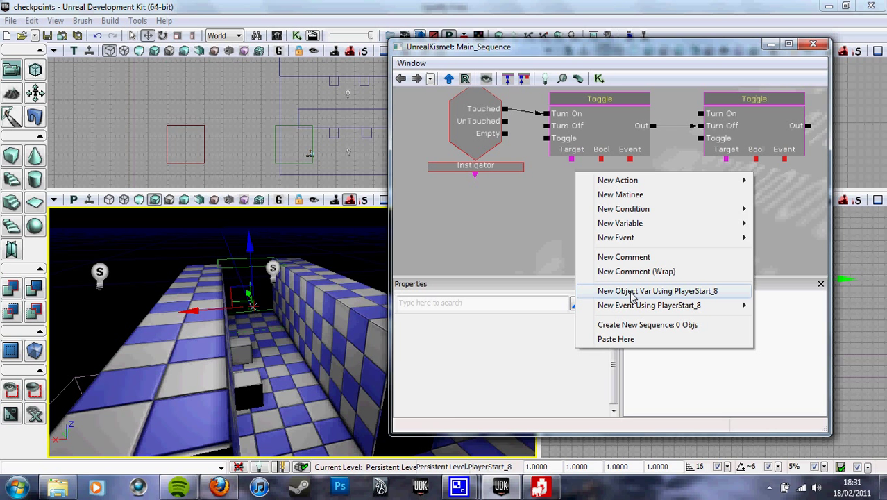
left_click(657, 290)
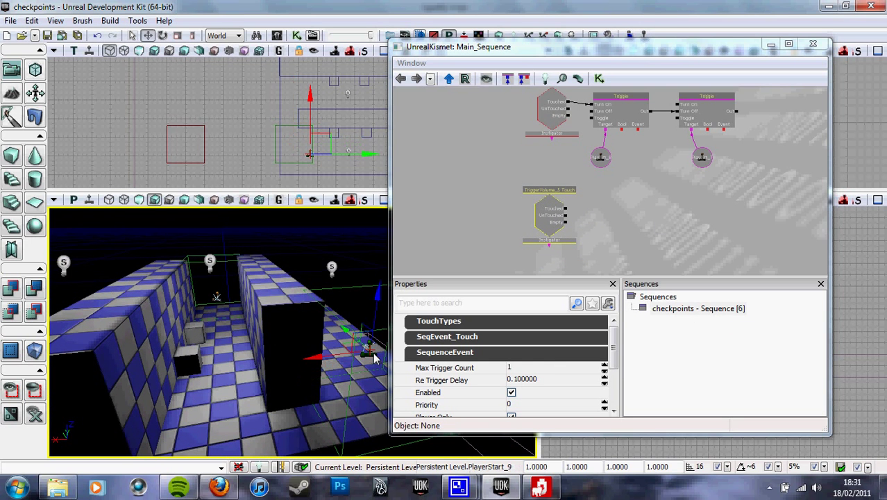
Add a node to the second checkpoint sequence and link the player start variable to its Toggle target.
right_click(694, 229)
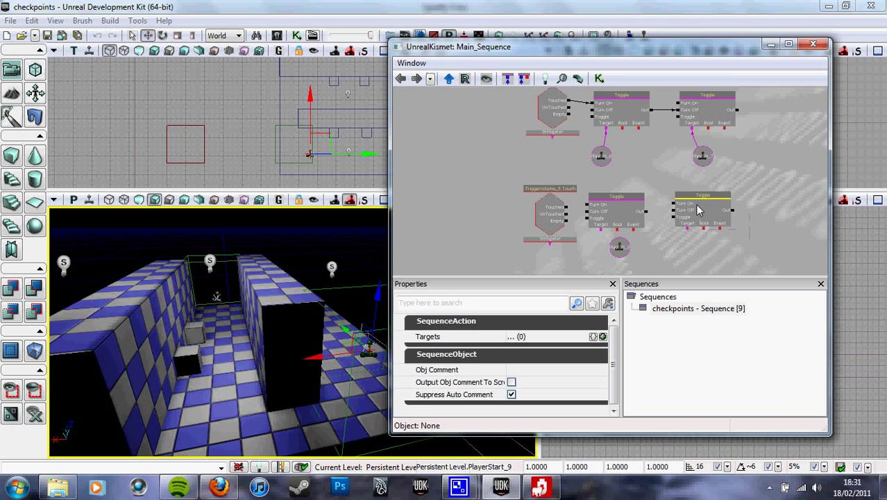
left_click(702, 208)
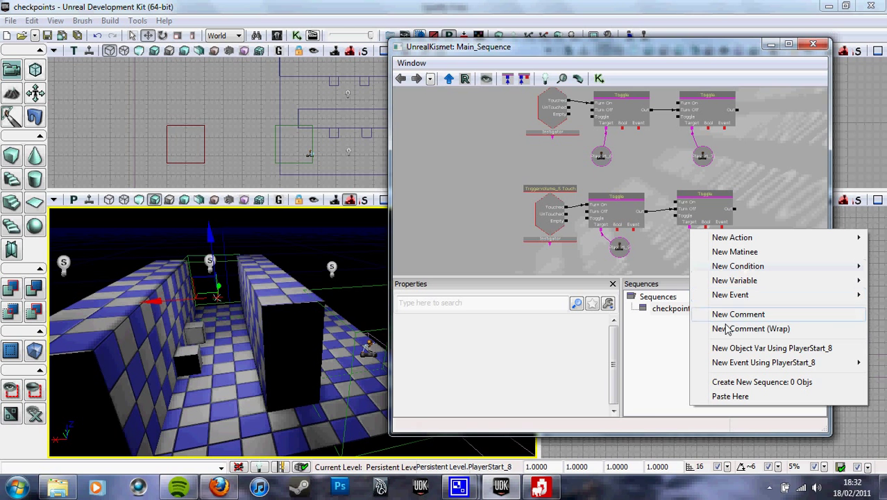
mouse_move(763, 361)
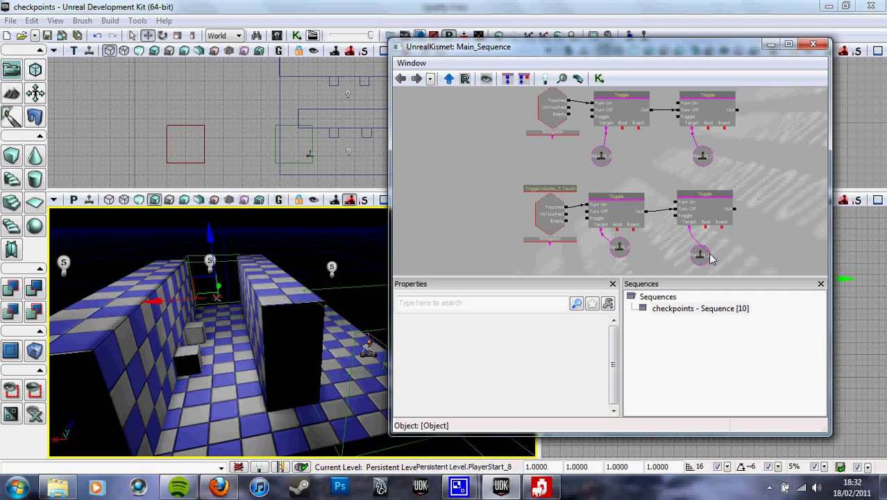
left_click(699, 249)
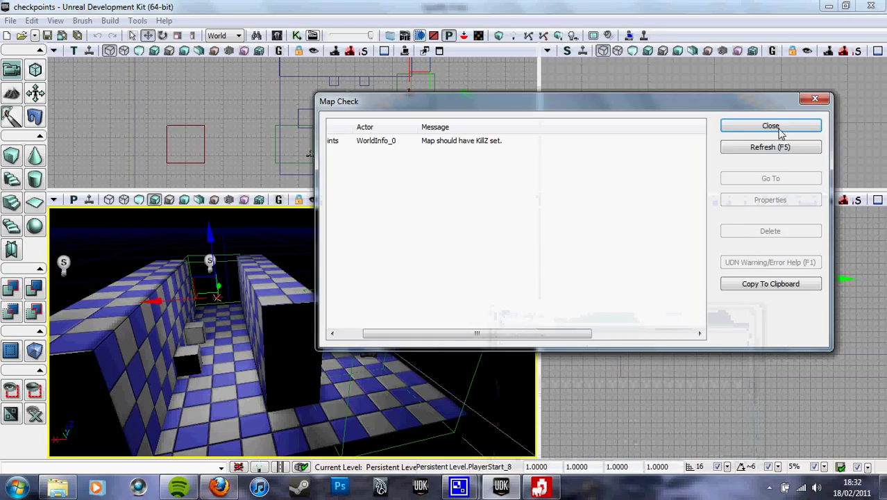
Close the Map Check dialog reporting missing KillZ before launching Play In Editor.
left_click(770, 124)
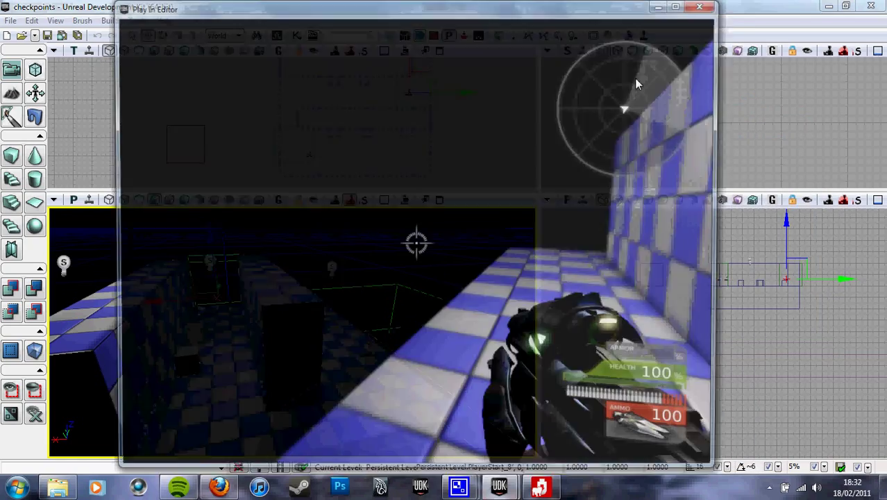